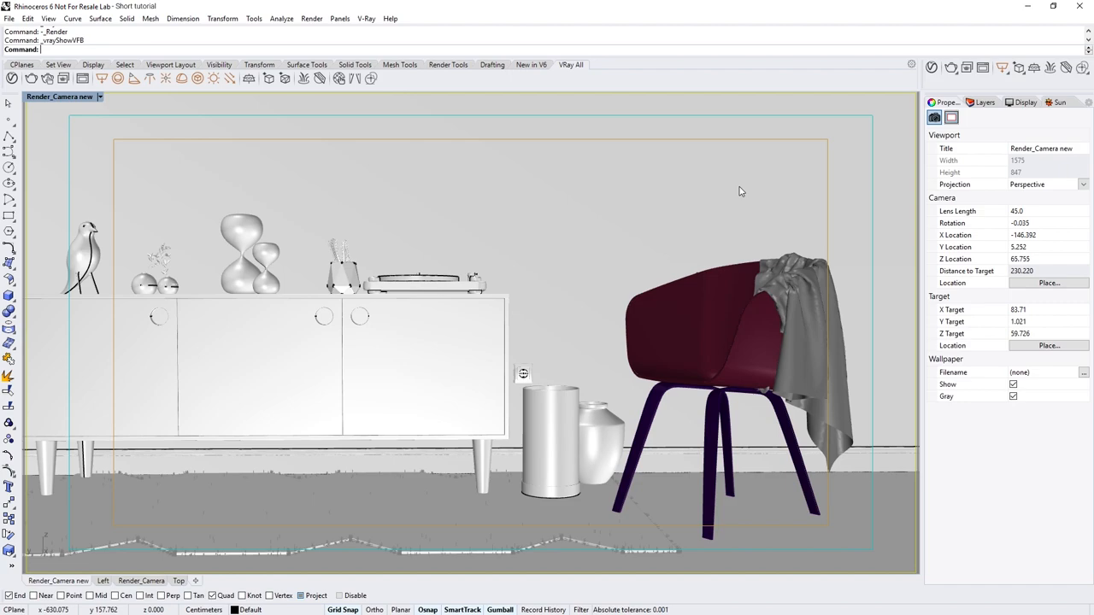
{"action": "mouse_move", "coordinate": [742, 192]}
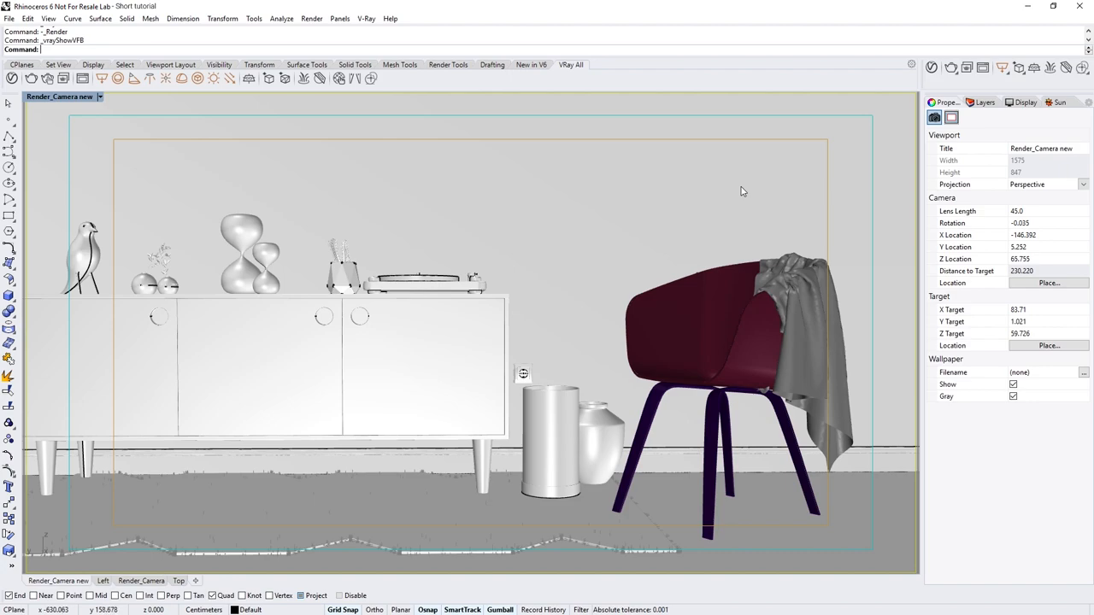
{"action": "mouse_move", "coordinate": [920, 96]}
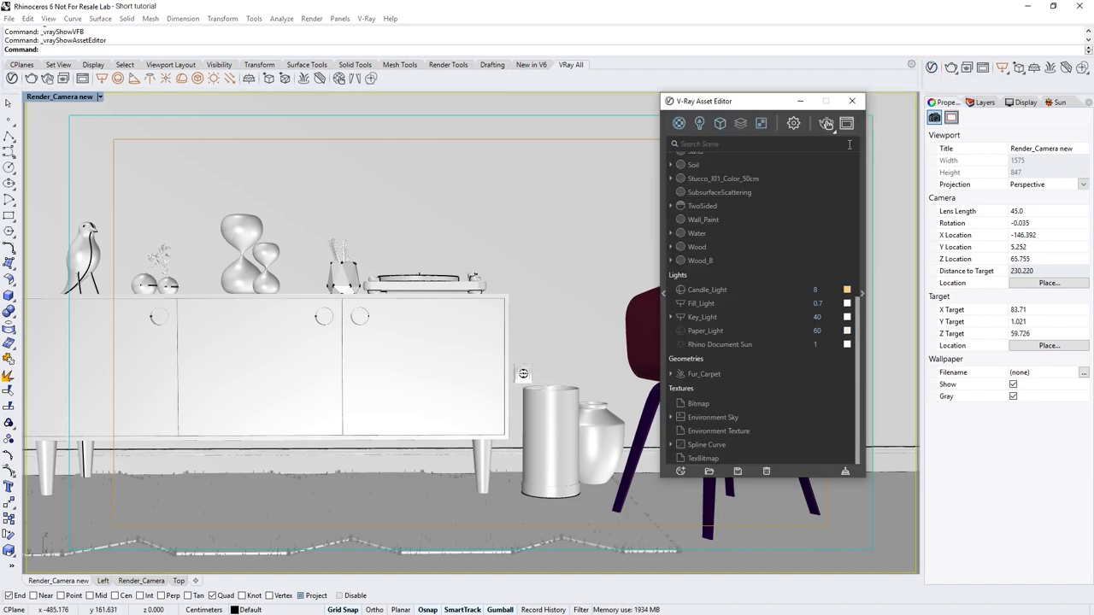
Step: Add the Material ID Number and MultiMatte Materials render elements and return to the Materials list
{"action": "left_click", "coordinate": [740, 123]}
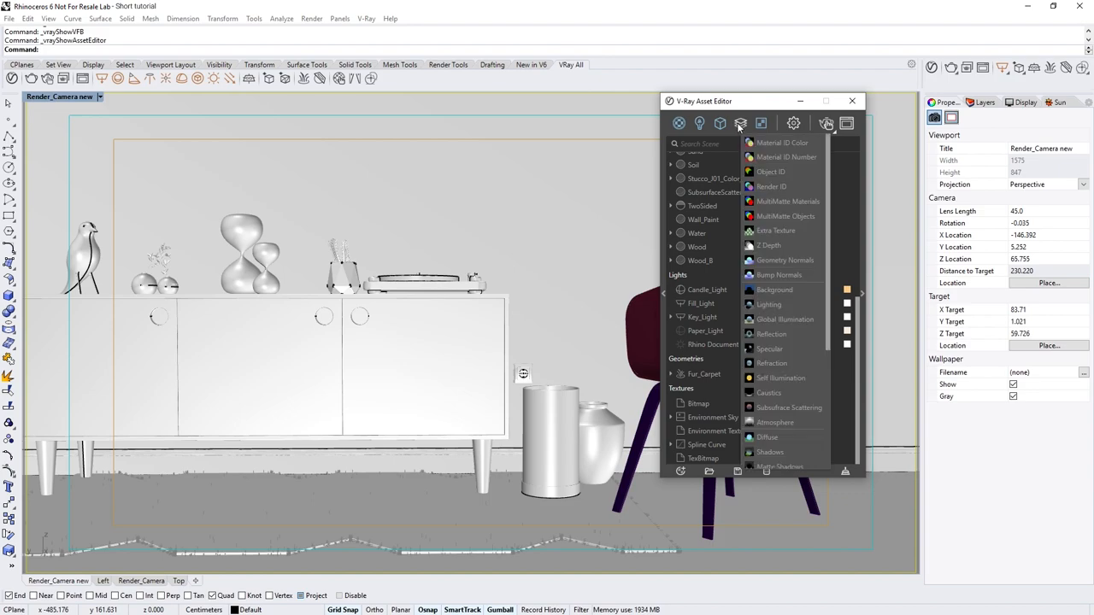
{"action": "left_click", "coordinate": [787, 157]}
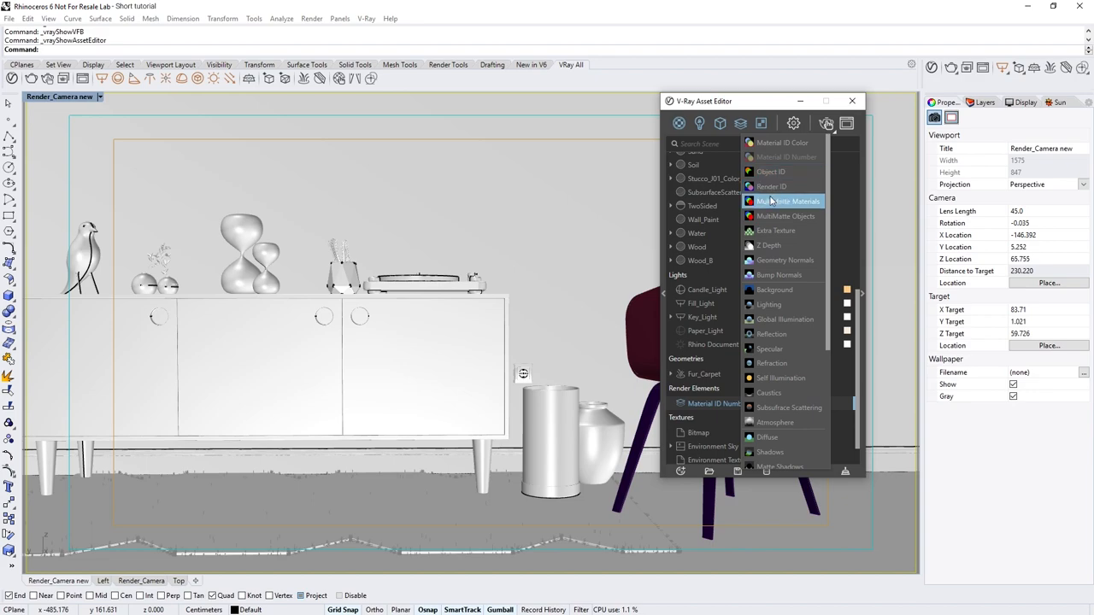
{"action": "left_click", "coordinate": [741, 124]}
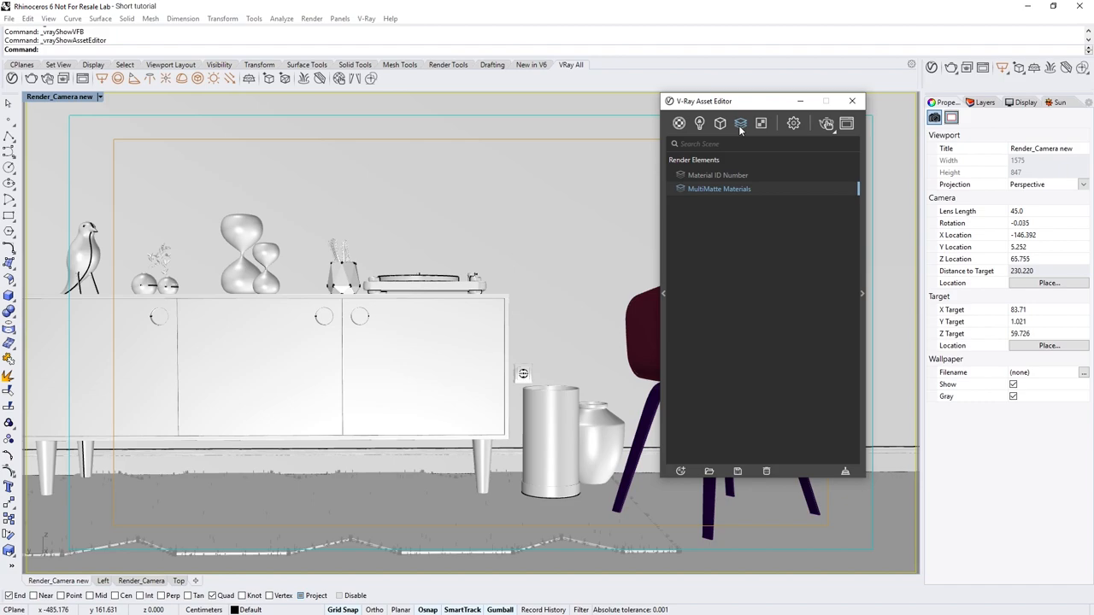
{"action": "mouse_move", "coordinate": [717, 175]}
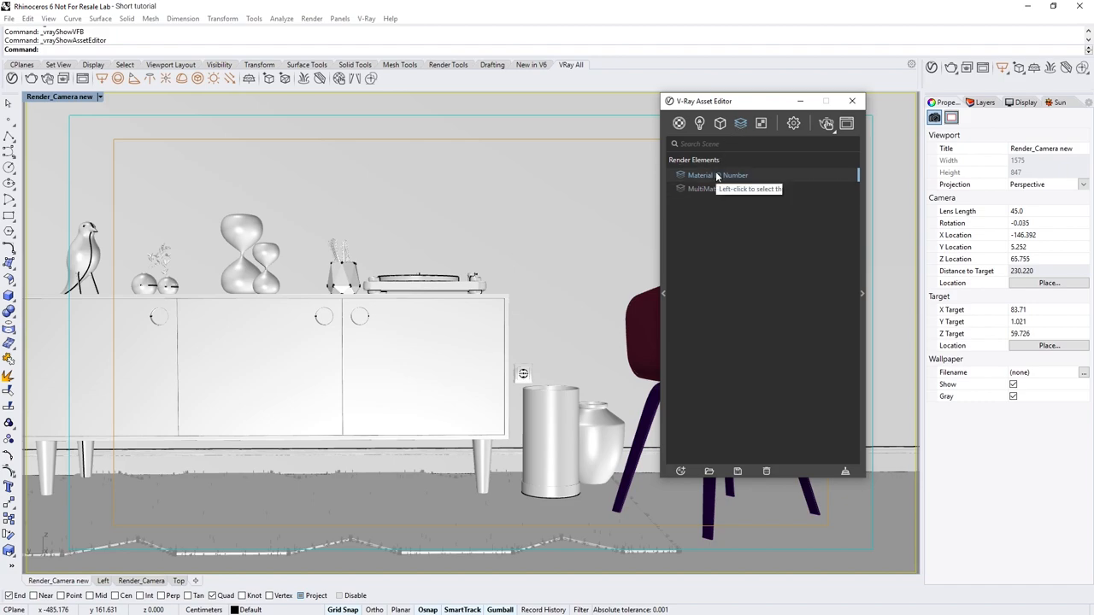
{"action": "left_click", "coordinate": [680, 123]}
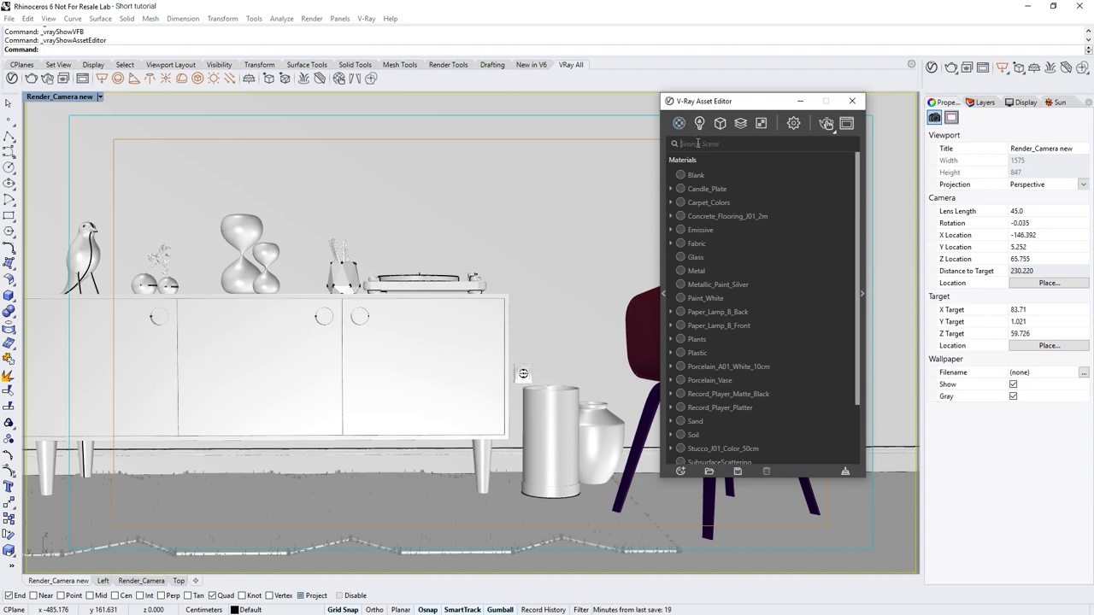
Step: Filter for 'stucc' and enable Material ID with its own ID number on Stucco_001_Color_50cm
{"action": "type", "text": "stucc"}
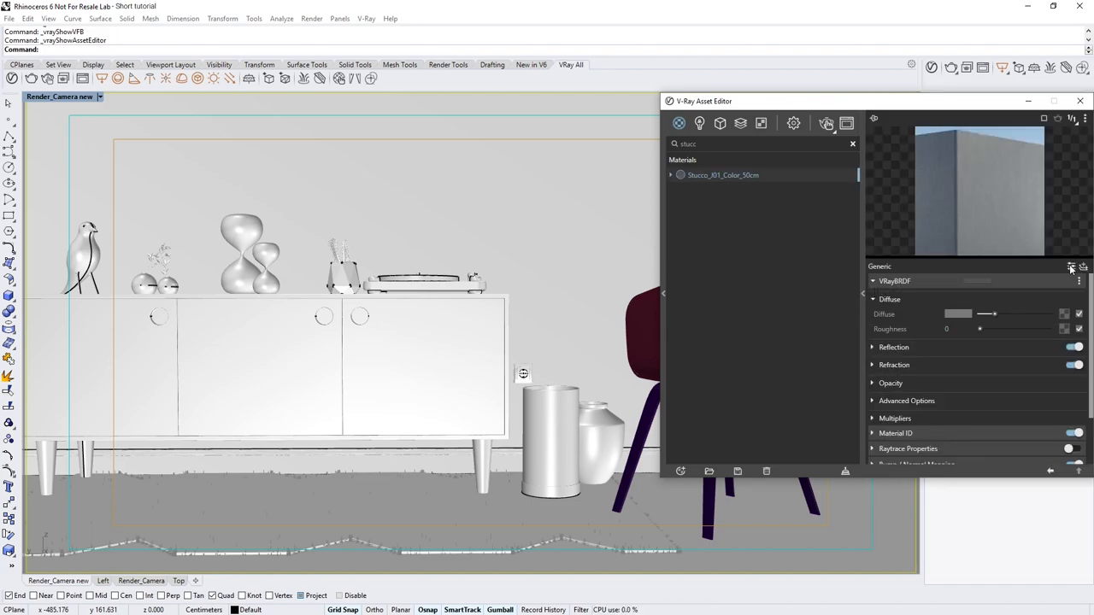
{"action": "mouse_move", "coordinate": [1070, 266]}
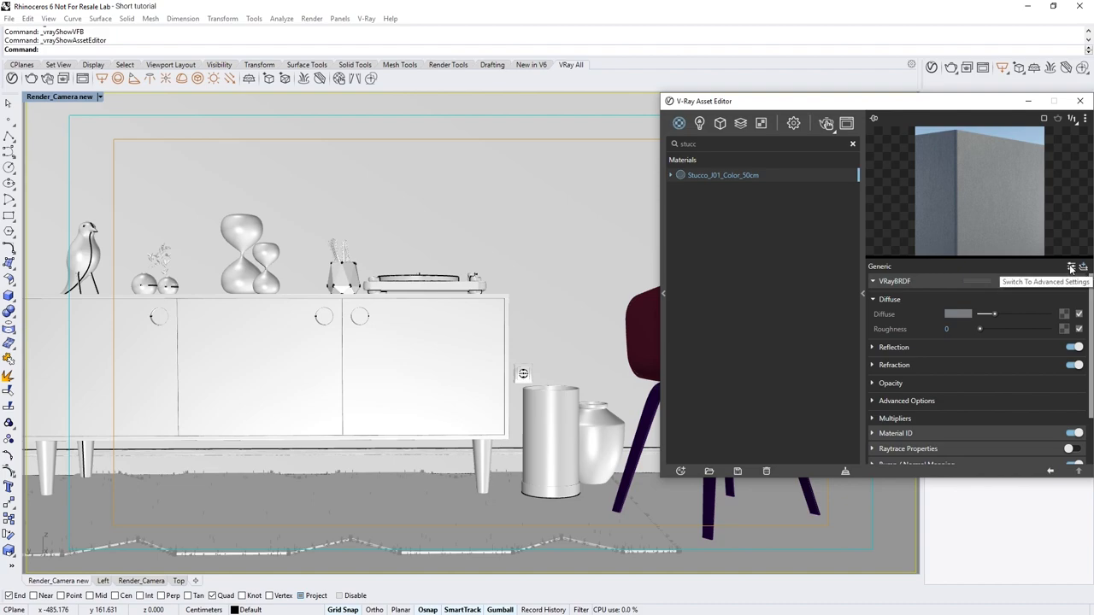
{"action": "mouse_move", "coordinate": [930, 436]}
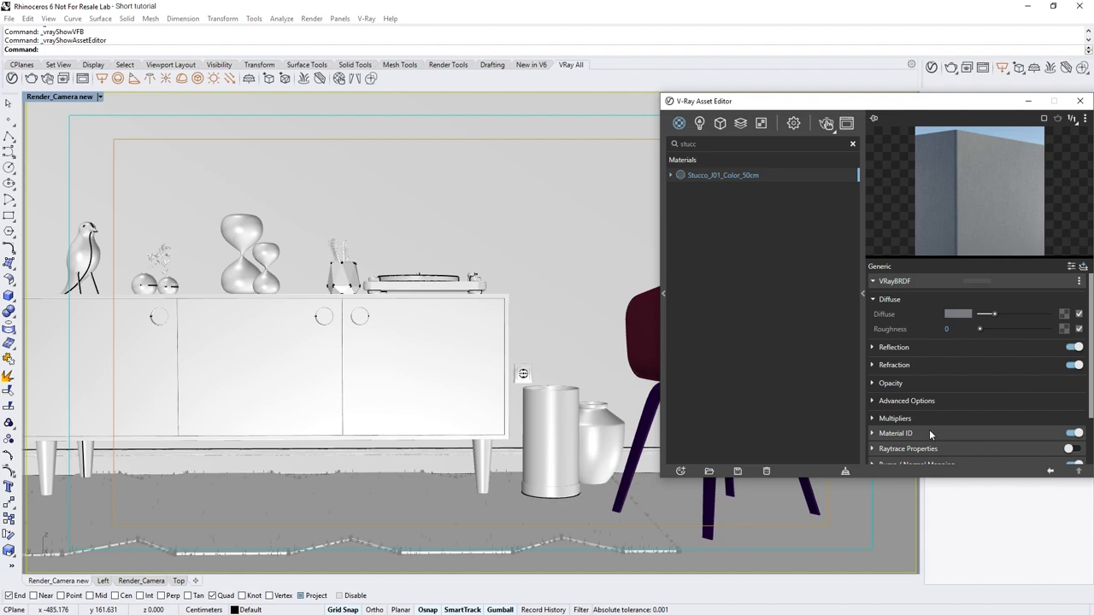
{"action": "left_click", "coordinate": [896, 434]}
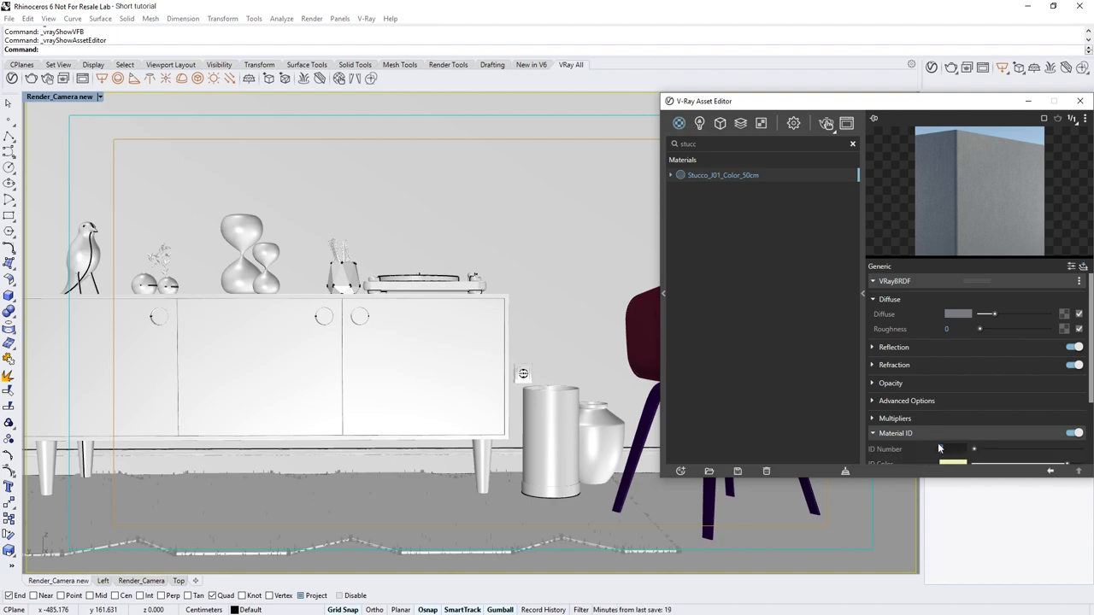
{"action": "left_click", "coordinate": [948, 448]}
{"action": "type", "text": "floor"}
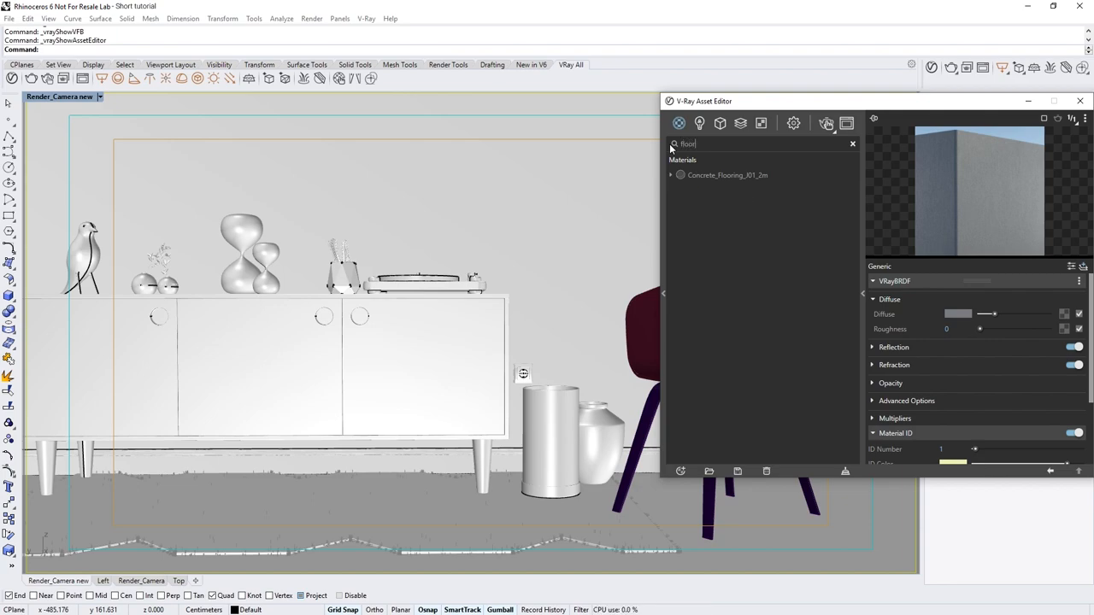
Step: Set Material ID 2 on Concrete_Flooring_001_2m, give Wood its own Material ID, and clear the filter
{"action": "left_click", "coordinate": [728, 174]}
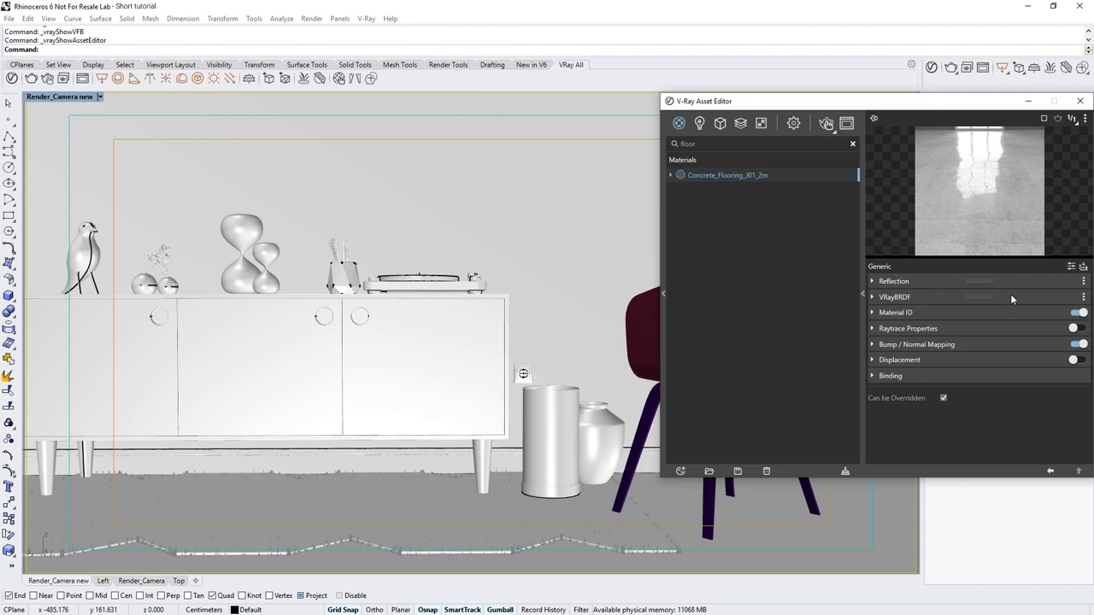
{"action": "left_click", "coordinate": [896, 311]}
{"action": "type", "text": "wood"}
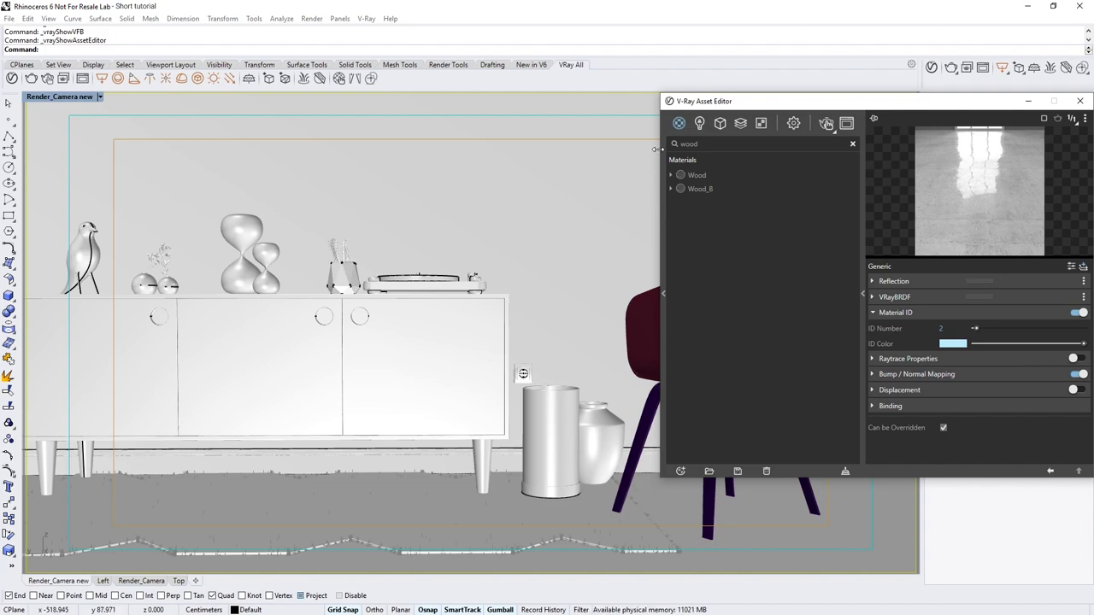
{"action": "left_click", "coordinate": [698, 174]}
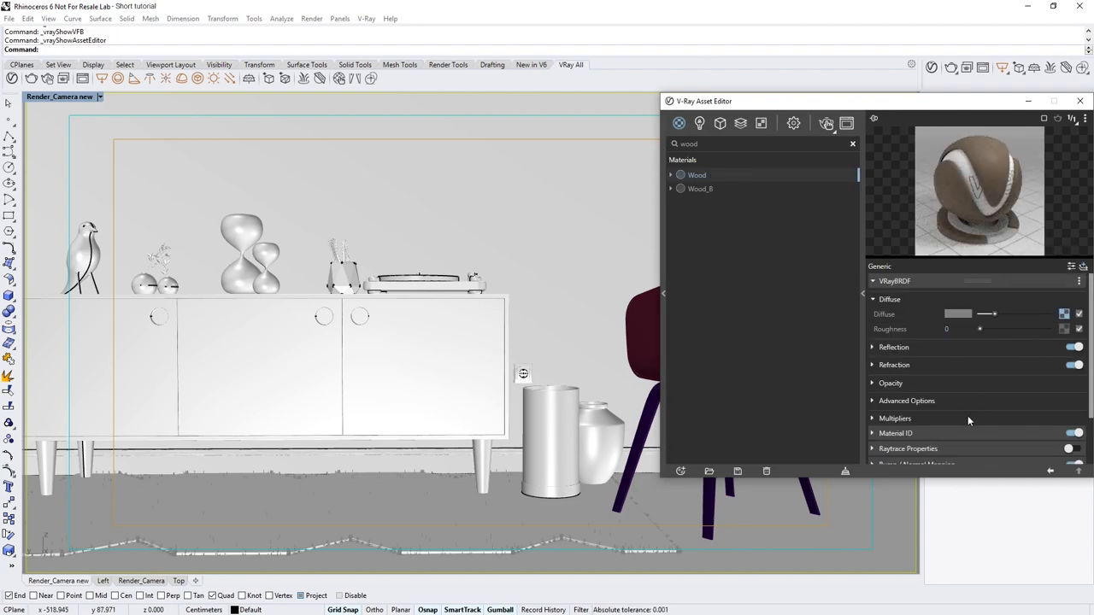
{"action": "left_click", "coordinate": [896, 434]}
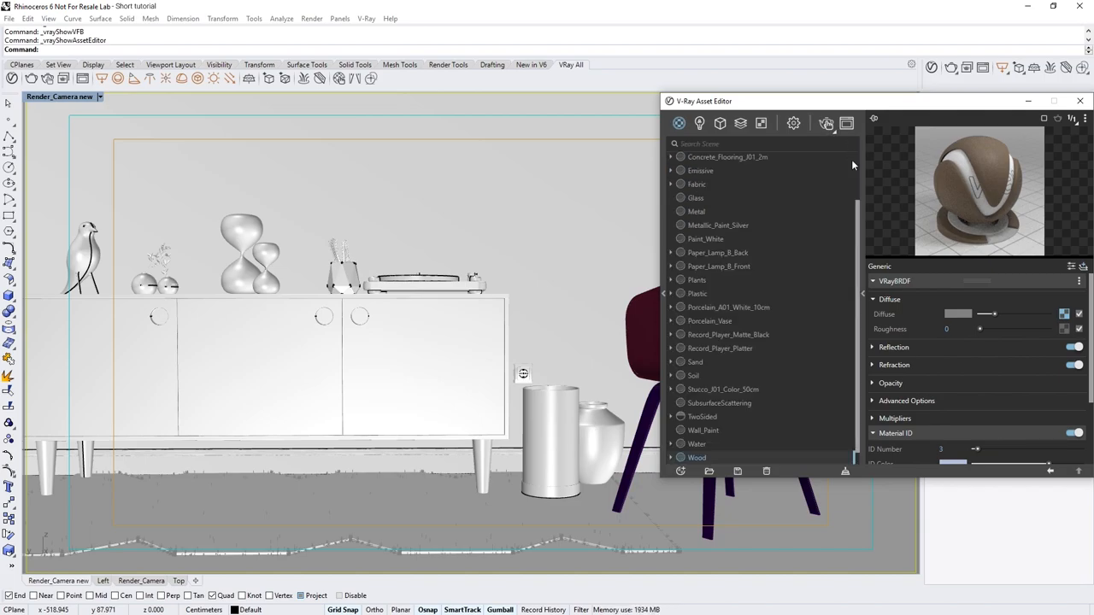
{"action": "left_click", "coordinate": [826, 123]}
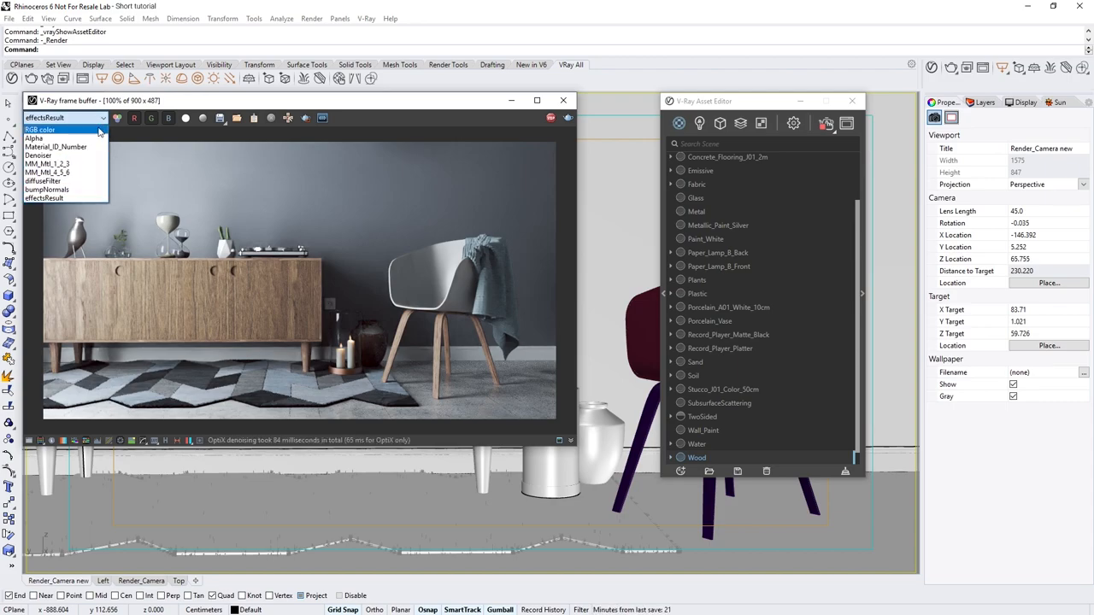
Step: View the Material_ID_Number channel, then the MM_MM_4_5_6 Multimatte mask of rug, chair and drape
{"action": "left_click", "coordinate": [56, 147]}
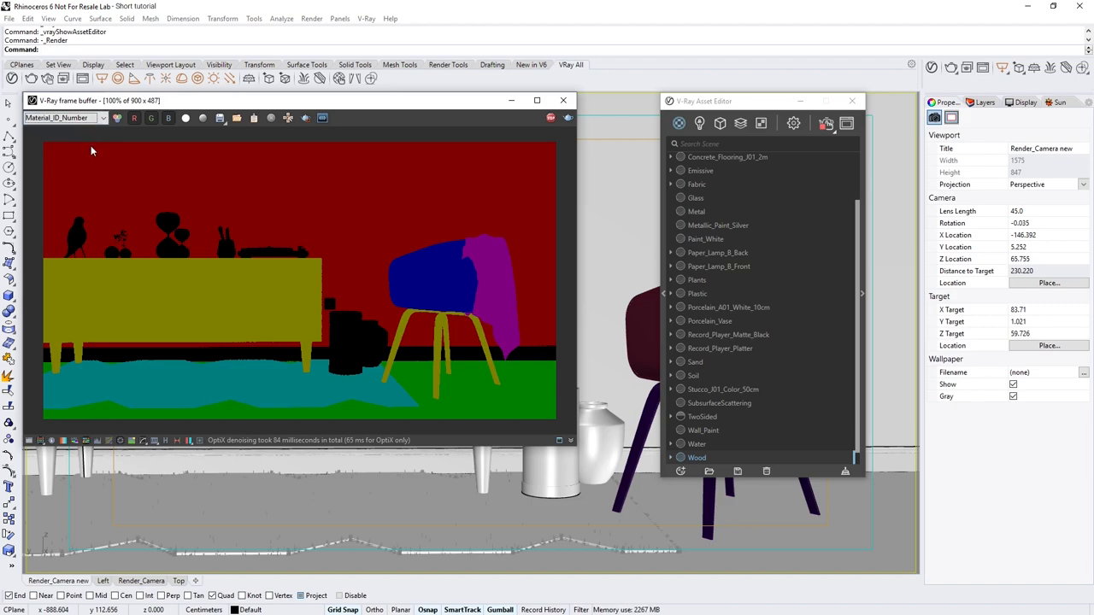
{"action": "left_click", "coordinate": [65, 117]}
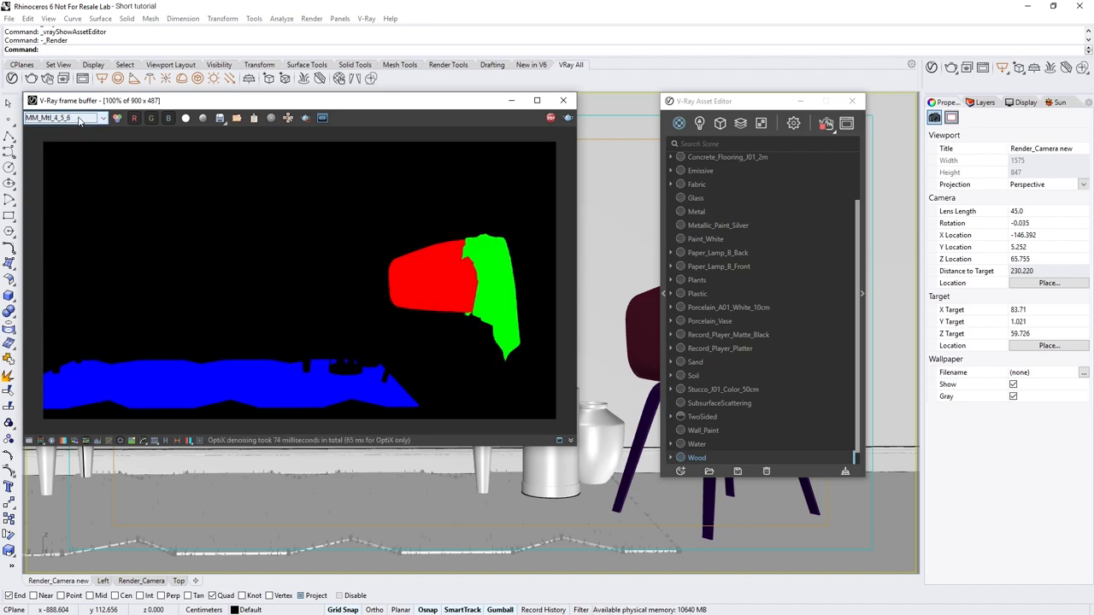
{"action": "left_click", "coordinate": [80, 117]}
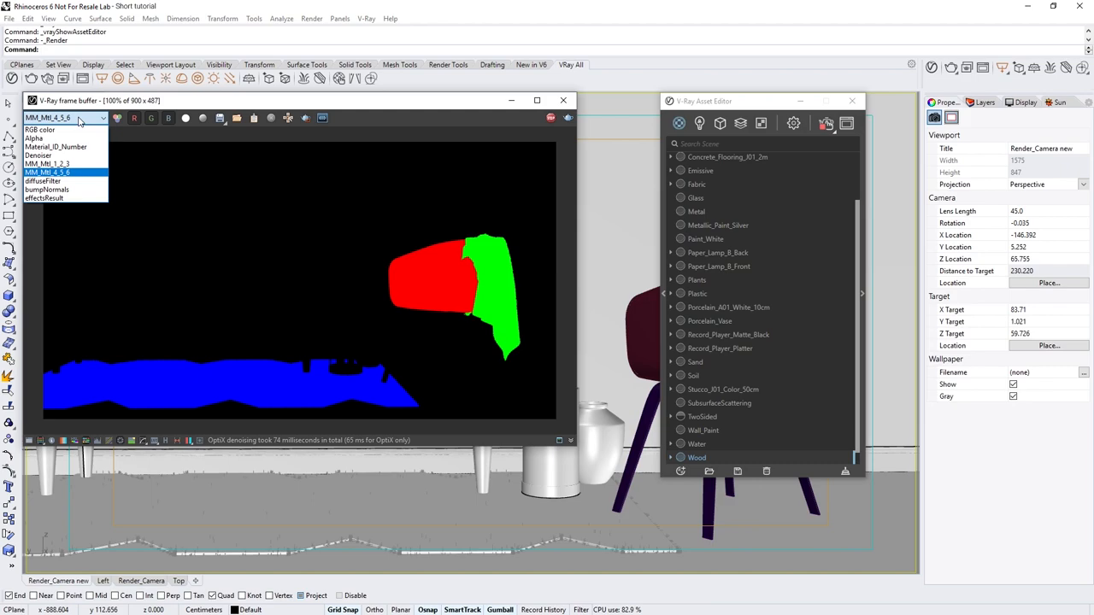
{"action": "mouse_move", "coordinate": [42, 198]}
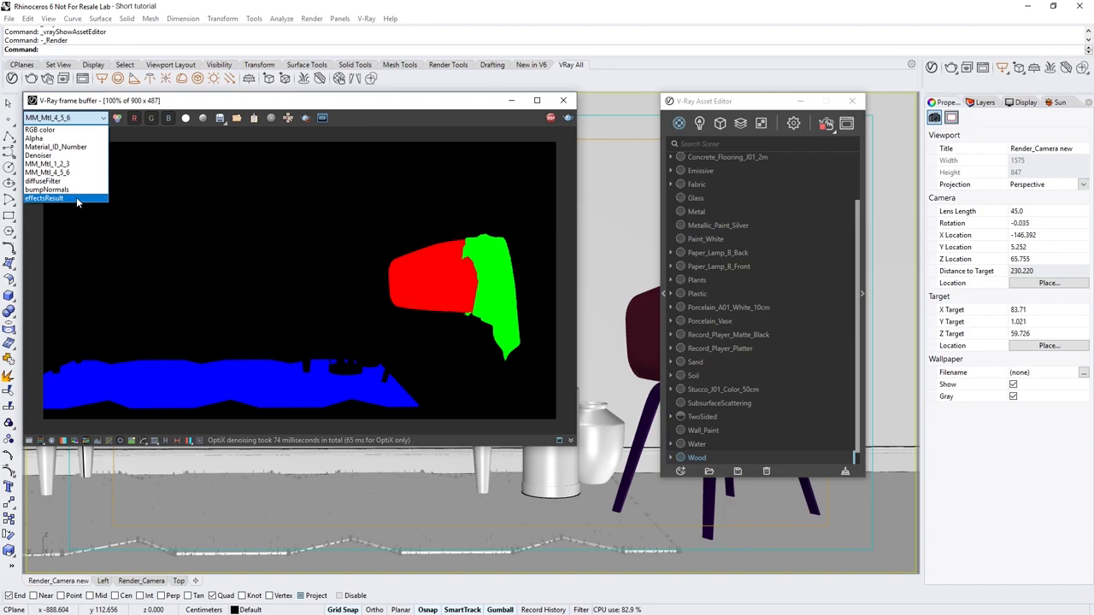
{"action": "left_click", "coordinate": [45, 198]}
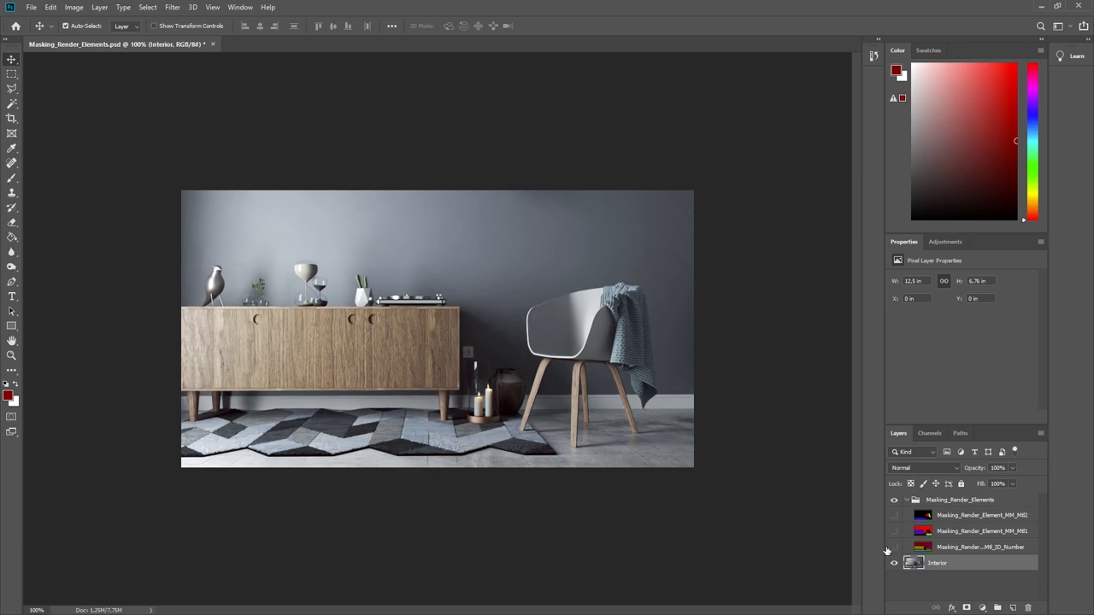
Step: Make a Color Range selection of the red wall from the Material ID pass, then hide that pass again
{"action": "left_click", "coordinate": [894, 547]}
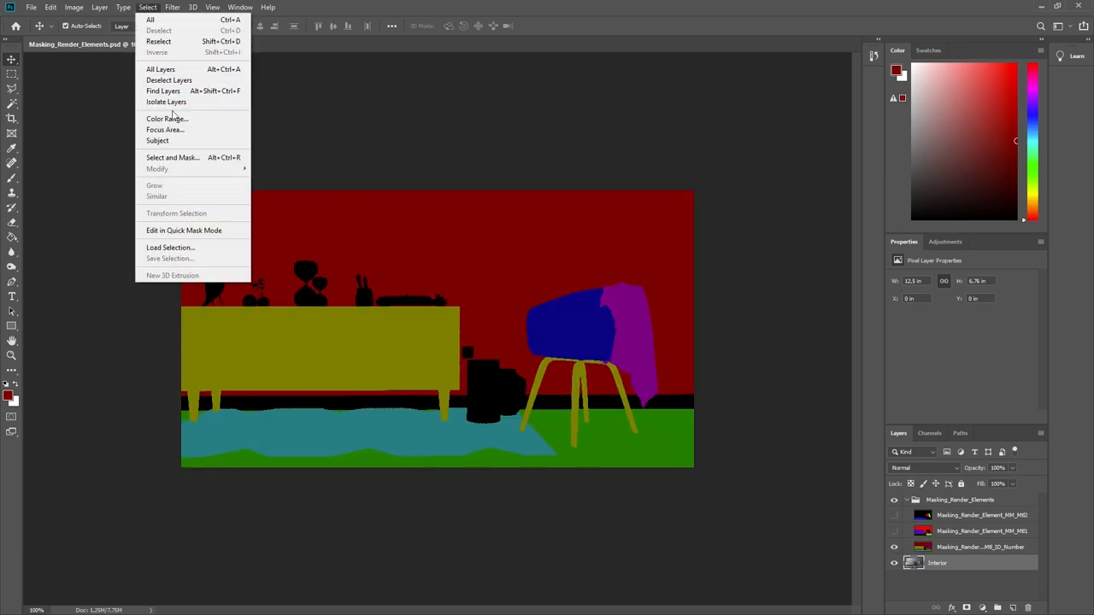
{"action": "left_click", "coordinate": [167, 118]}
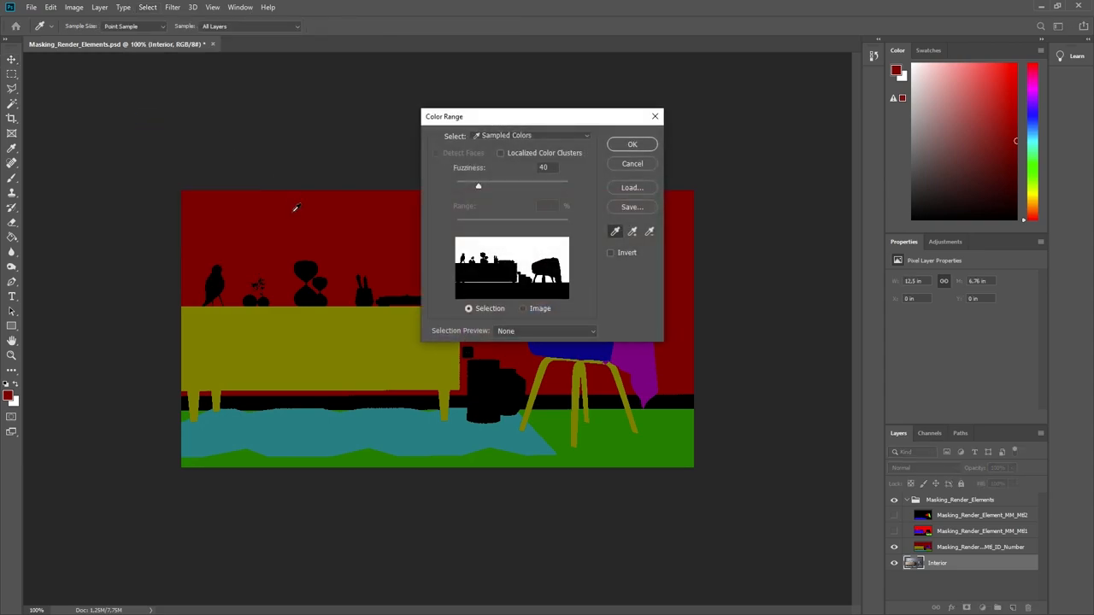
{"action": "left_click", "coordinate": [632, 143]}
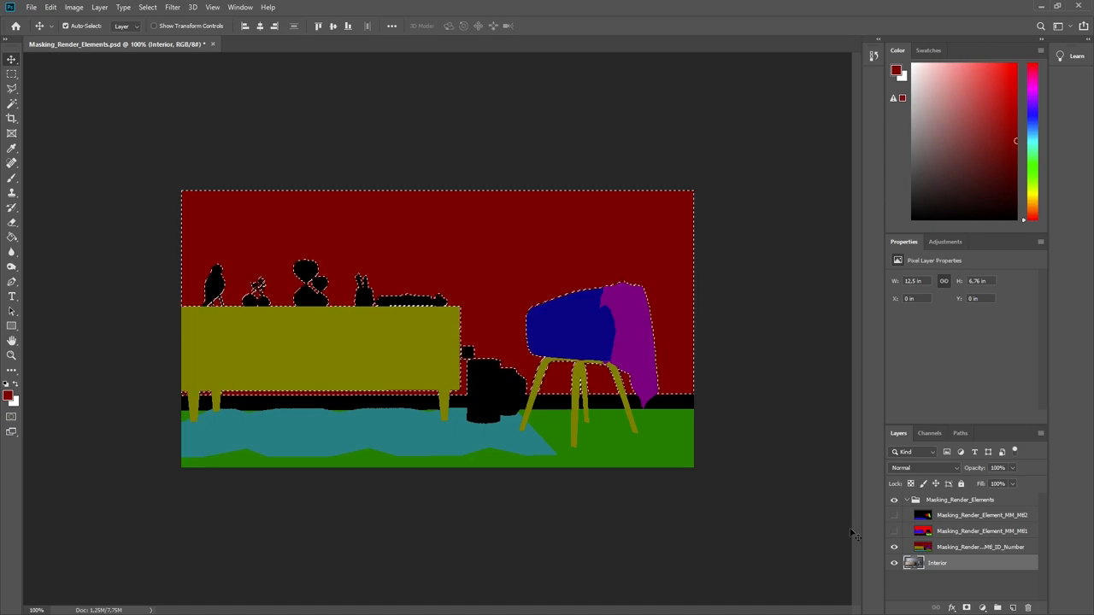
{"action": "left_click", "coordinate": [894, 563]}
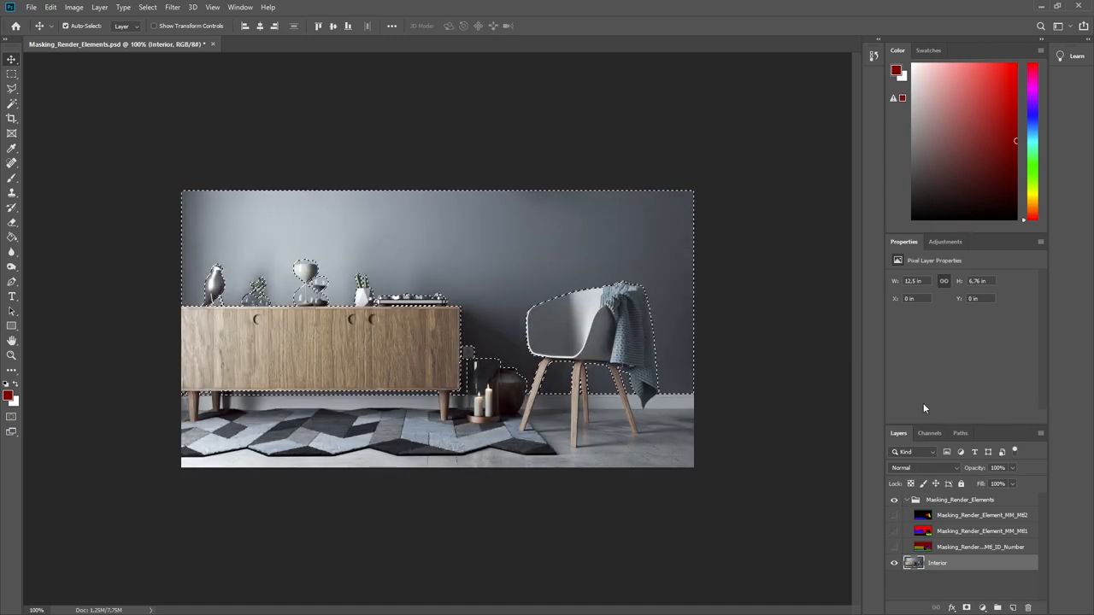
{"action": "left_click", "coordinate": [946, 242]}
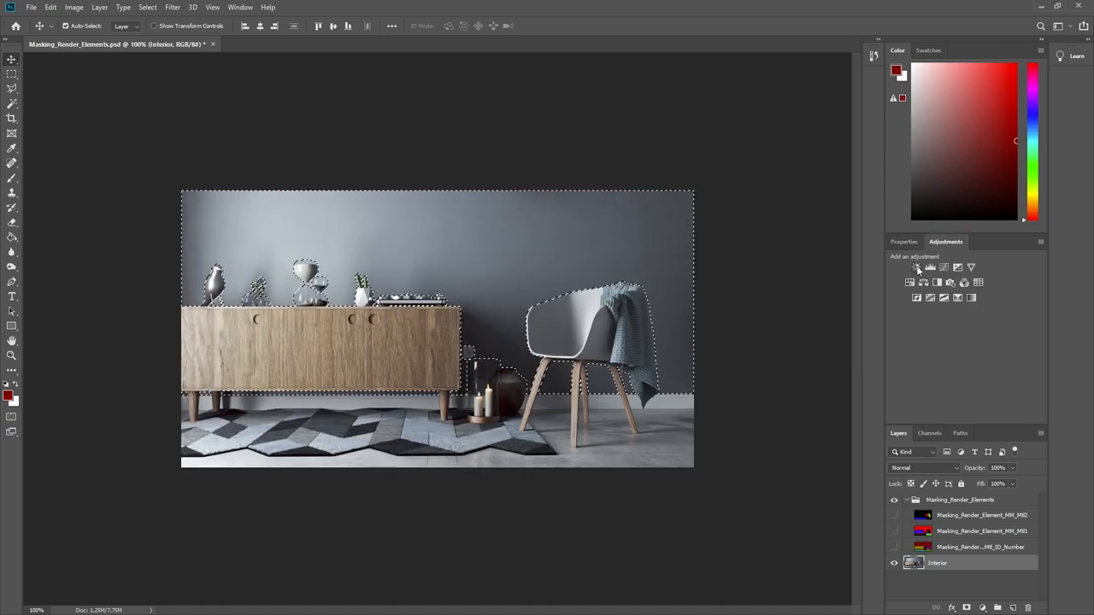
Step: Add a Hue/Saturation layer on the wall selection, shifting hue to muted sage green with lowered saturation
{"action": "left_click", "coordinate": [916, 266]}
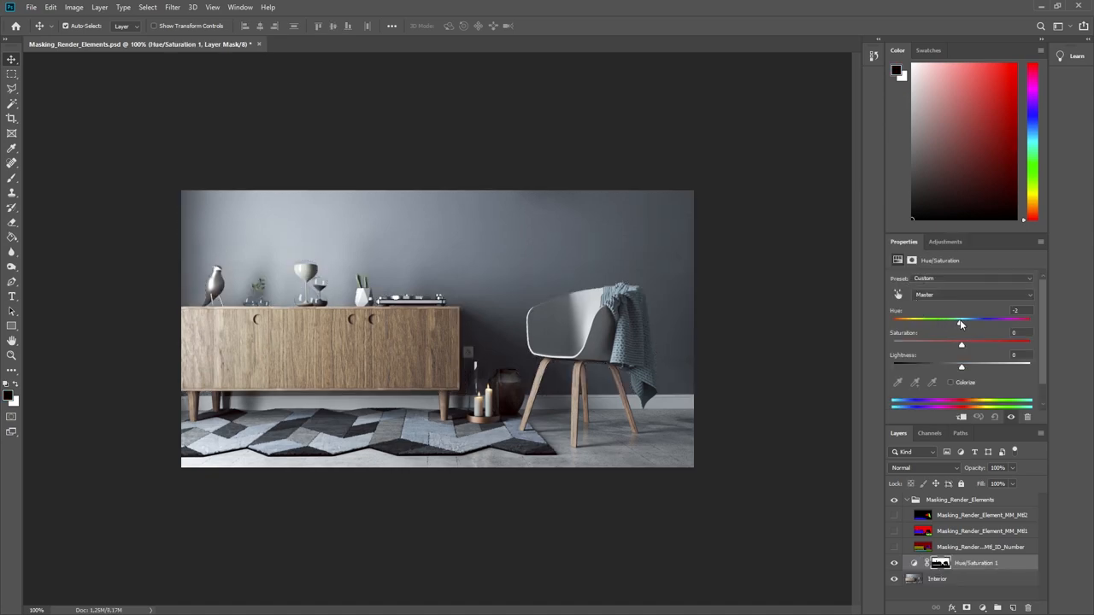
{"action": "left_click_drag", "start_coordinate": [961, 321], "coordinate": [894, 321]}
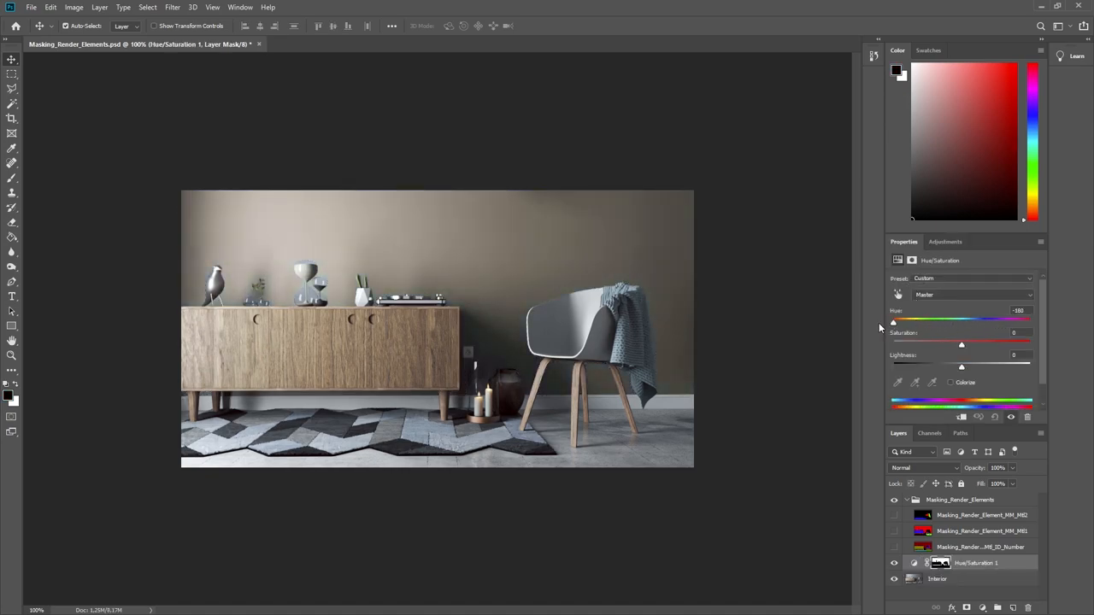
{"action": "left_click_drag", "start_coordinate": [894, 322], "coordinate": [934, 321]}
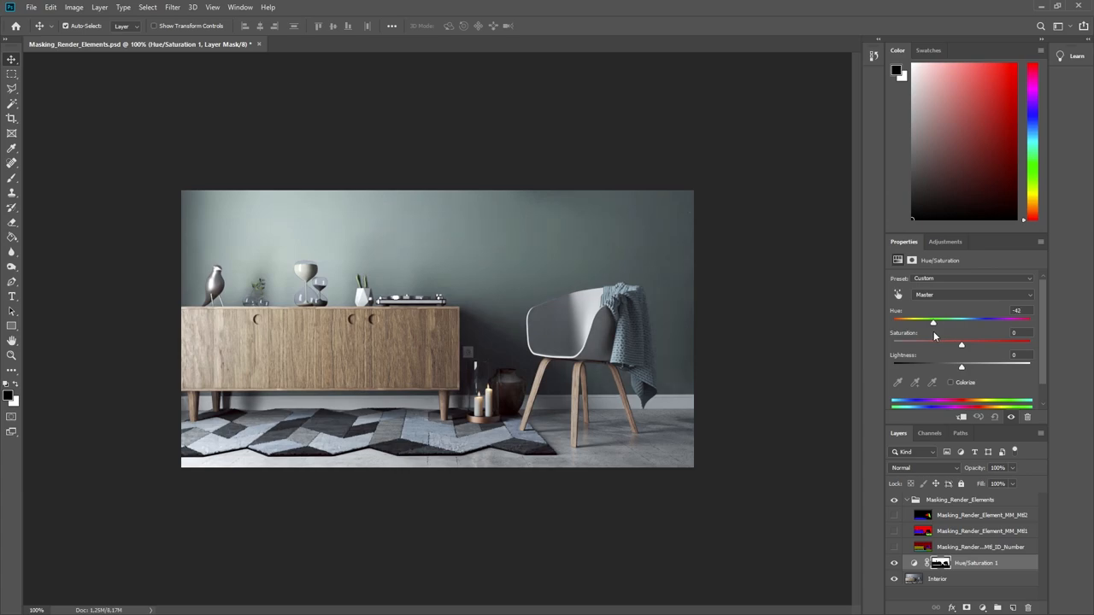
{"action": "left_click_drag", "start_coordinate": [933, 322], "coordinate": [944, 321]}
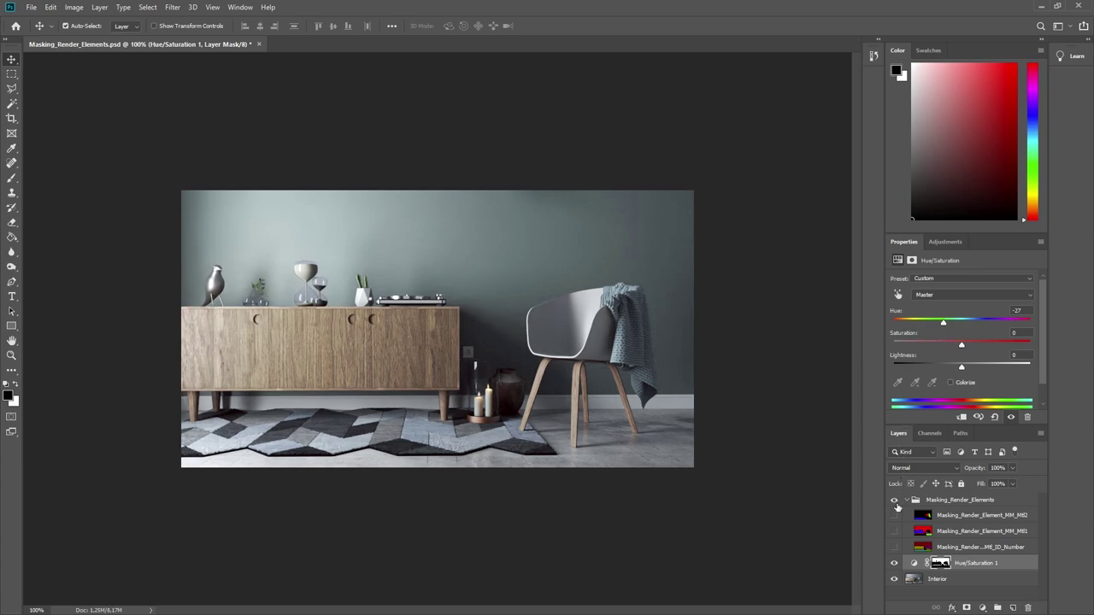
Step: Select the drape via the Multimatte pass's Green channel and add a Hue/Saturation layer with raised saturation
{"action": "left_click", "coordinate": [930, 435]}
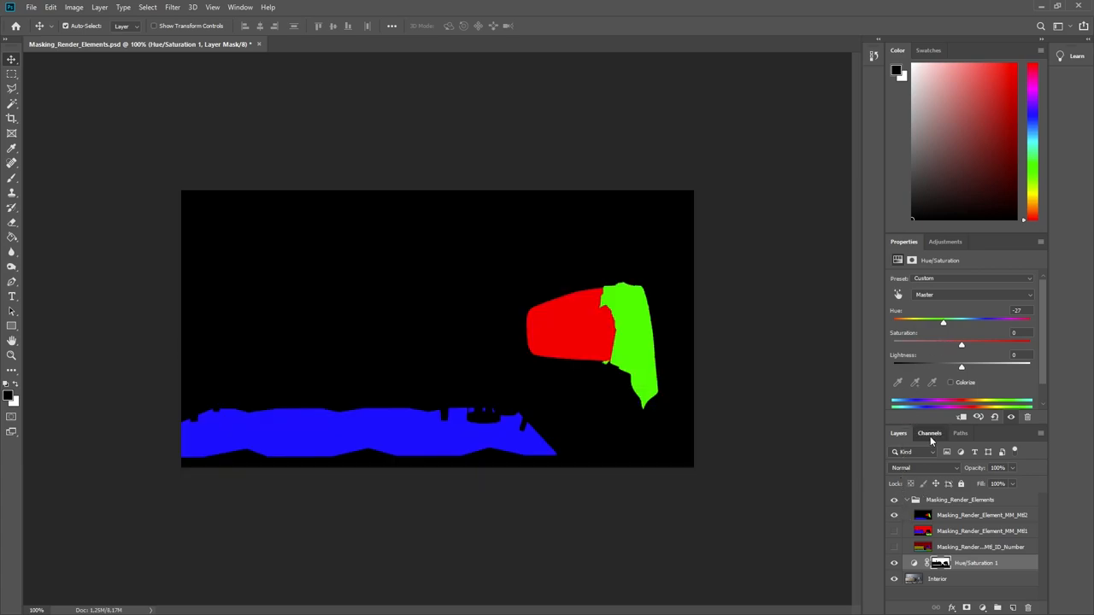
{"action": "left_click", "coordinate": [930, 434]}
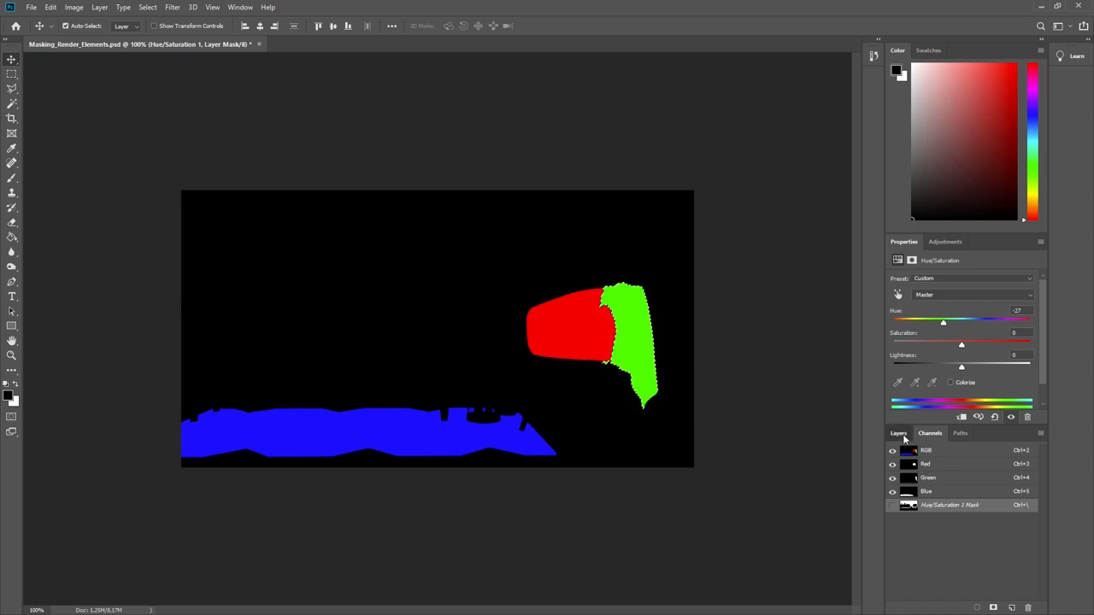
{"action": "left_click", "coordinate": [900, 435]}
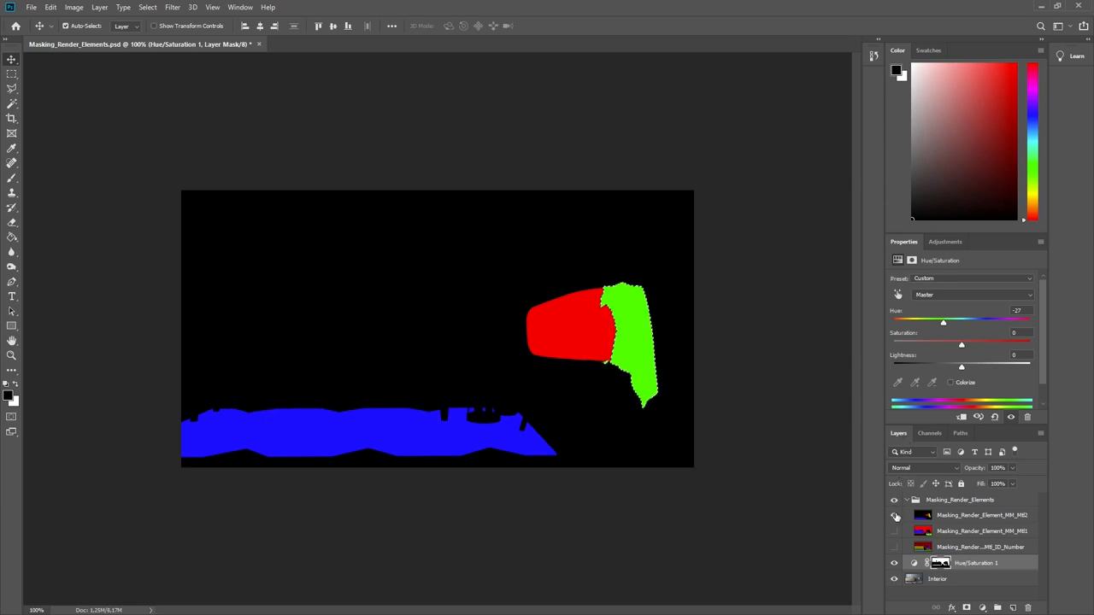
{"action": "left_click", "coordinate": [896, 516]}
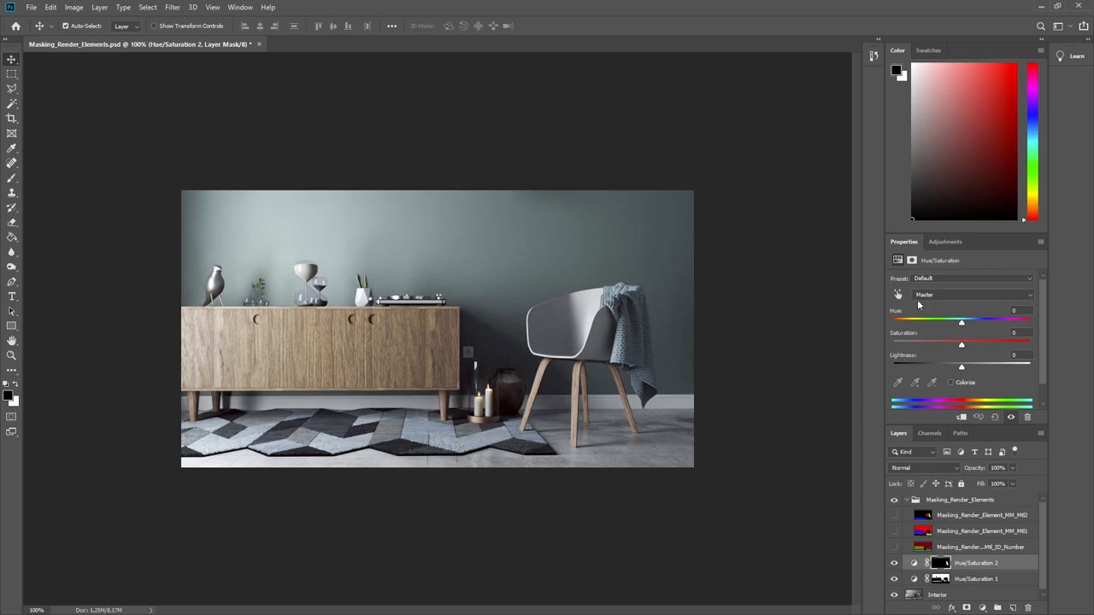
{"action": "left_click_drag", "start_coordinate": [961, 342], "coordinate": [990, 342]}
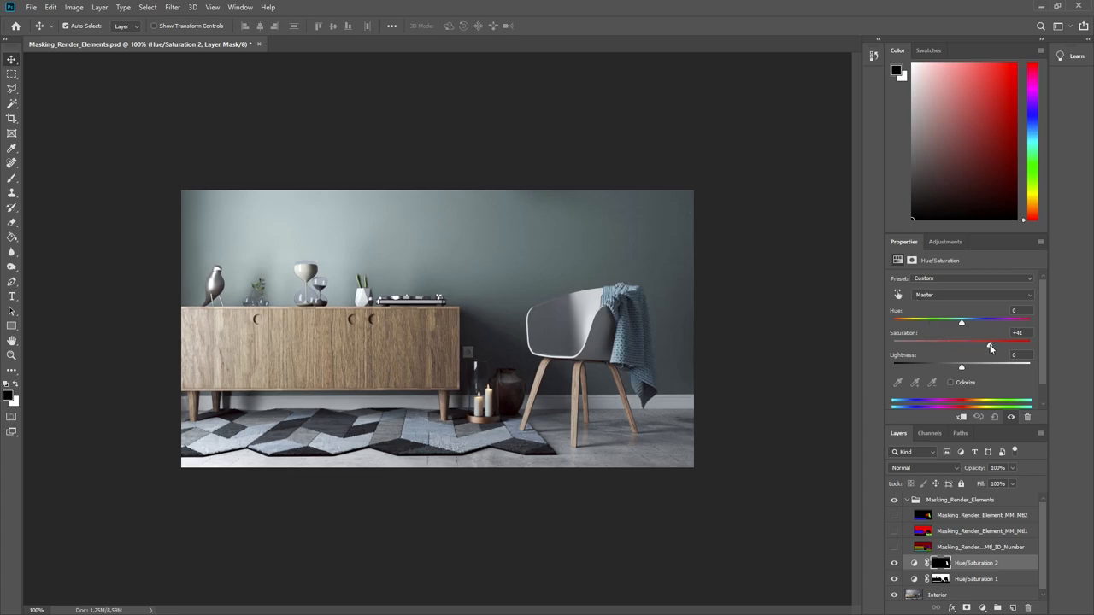